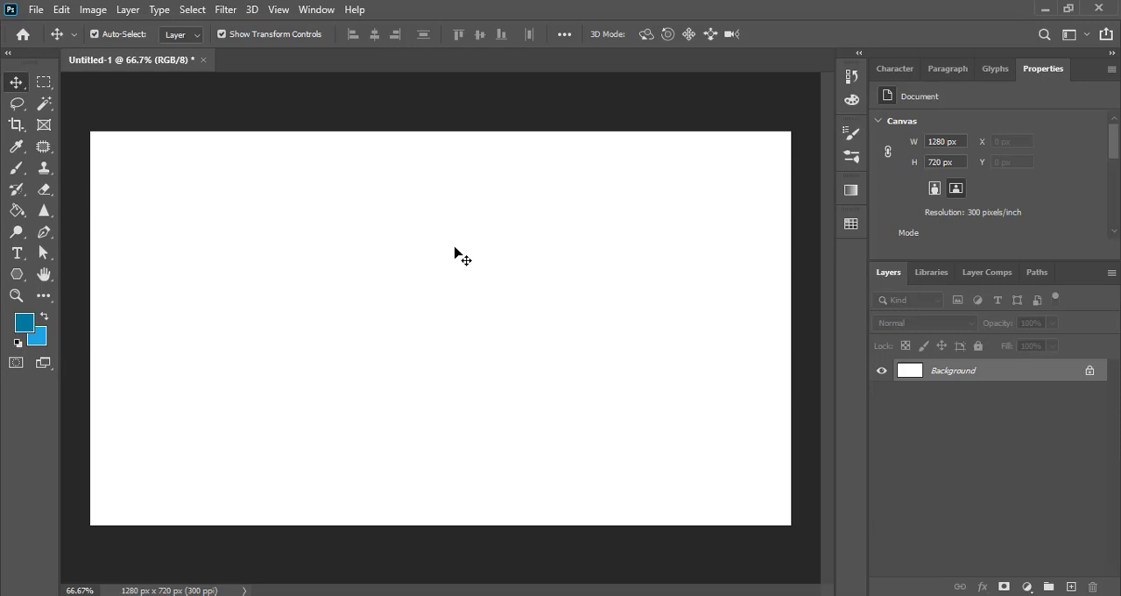
mouse_move(455, 264)
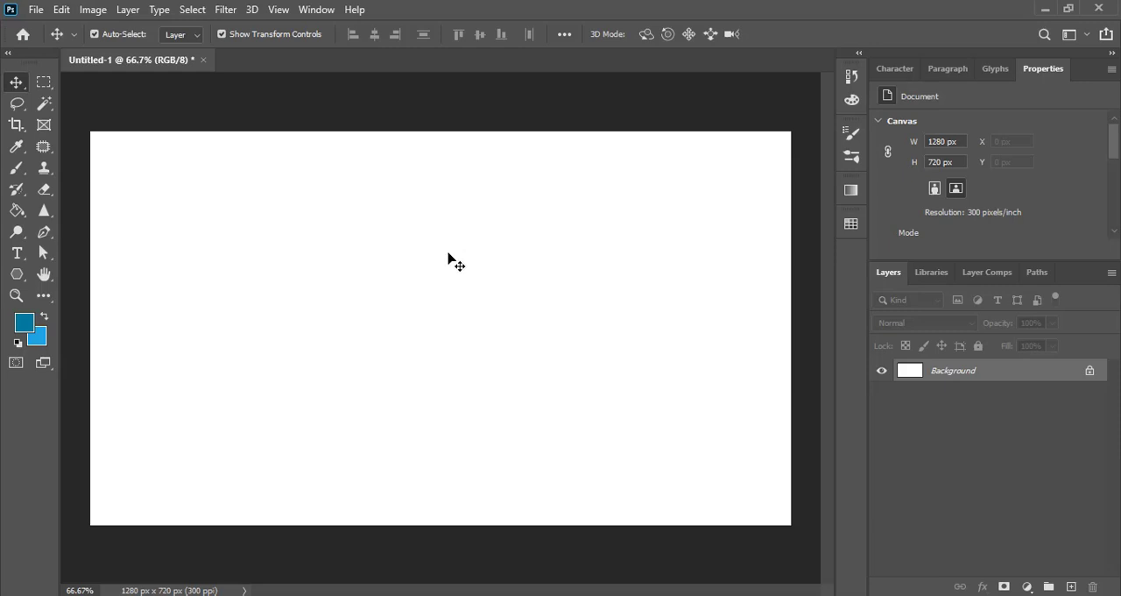
Step: Add a blue 'DG' text layer in the Ethnocentric font to the blank canvas
left_click(16, 252)
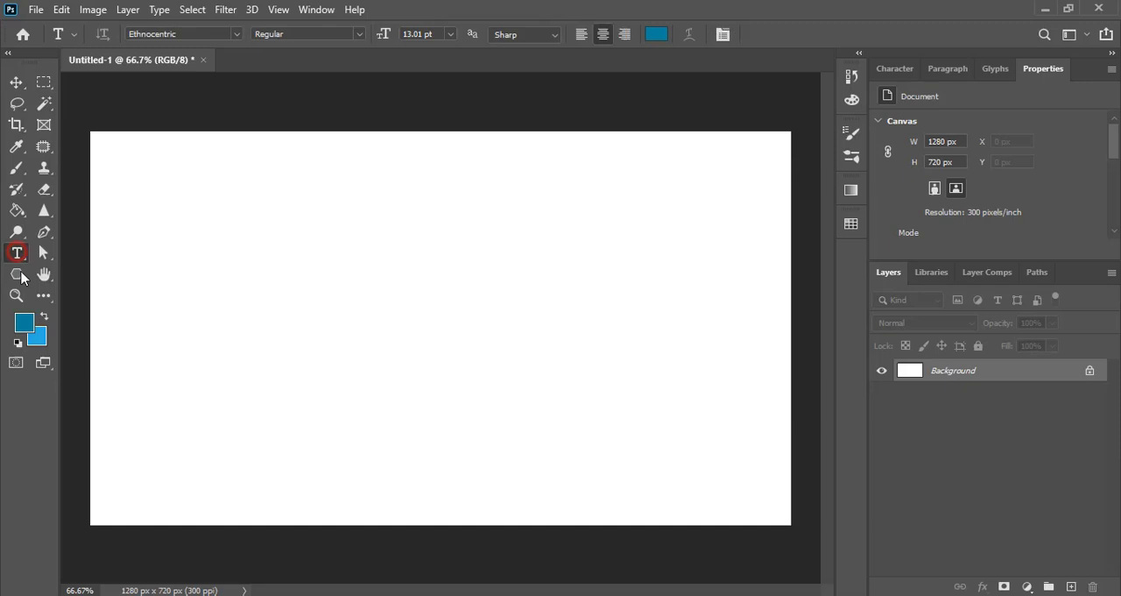
type("LOREM IPSUM")
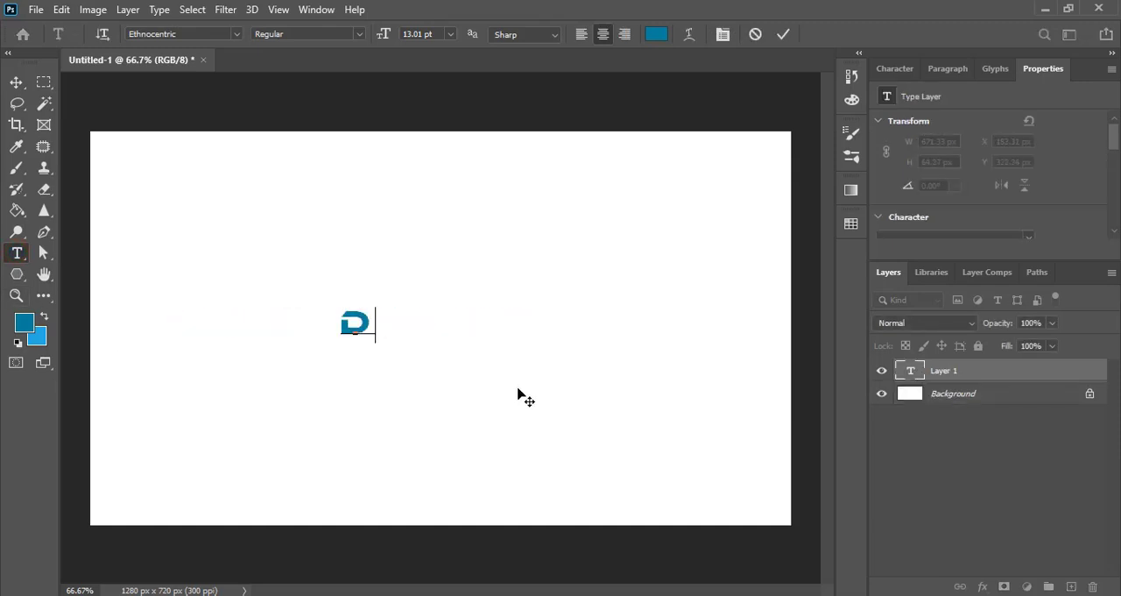
type(".G")
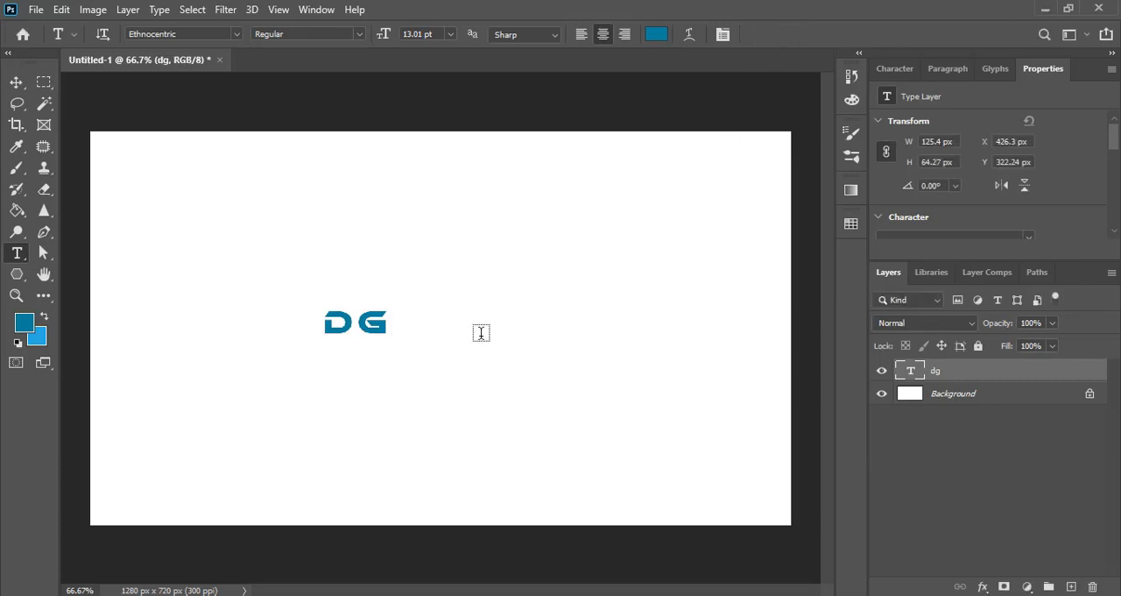
Step: Scale the DG text up across the canvas centre and rasterize the dg type layer
left_click(16, 82)
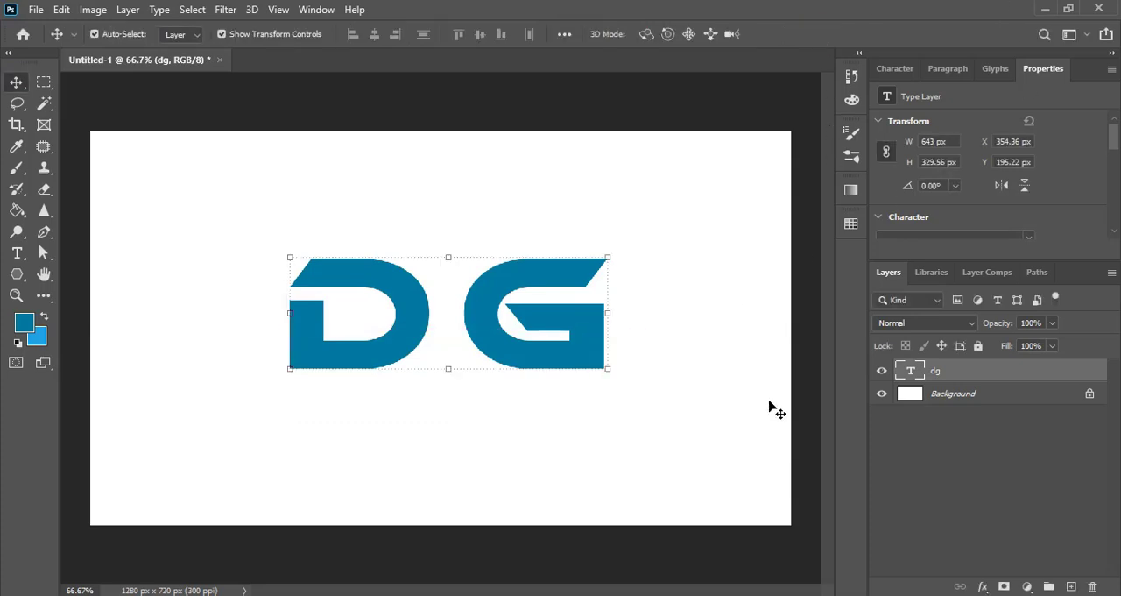
right_click(936, 370)
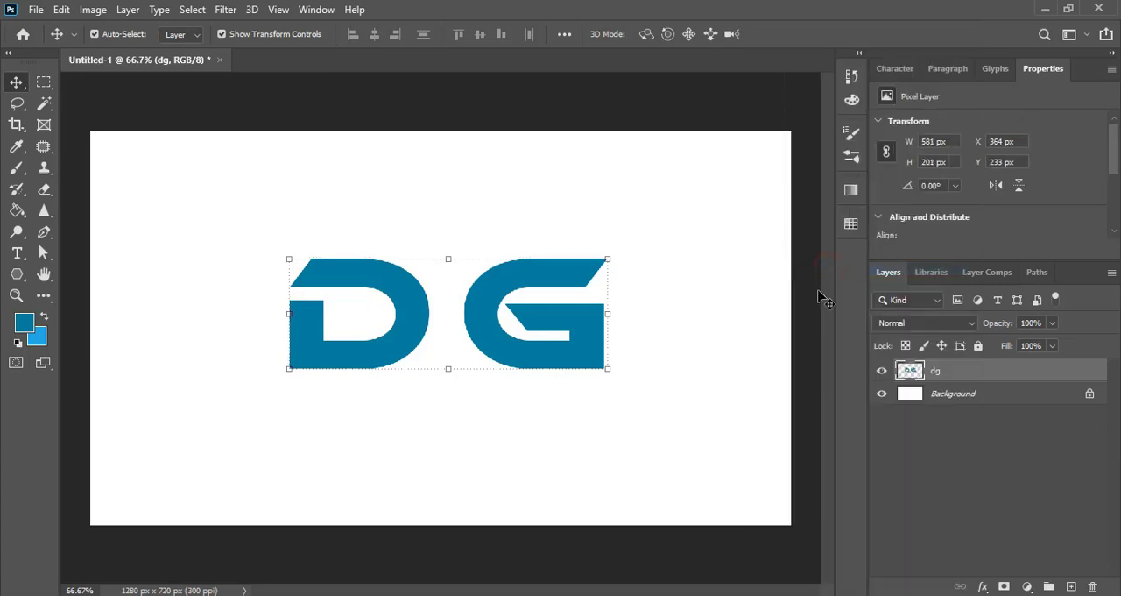
mouse_move(670, 405)
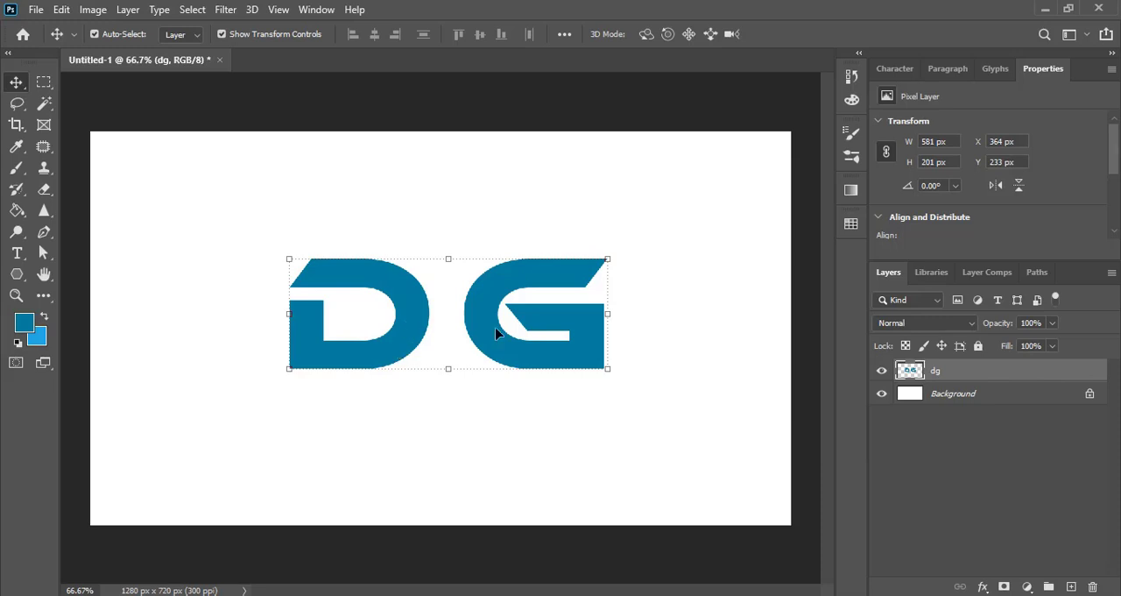
mouse_move(326, 193)
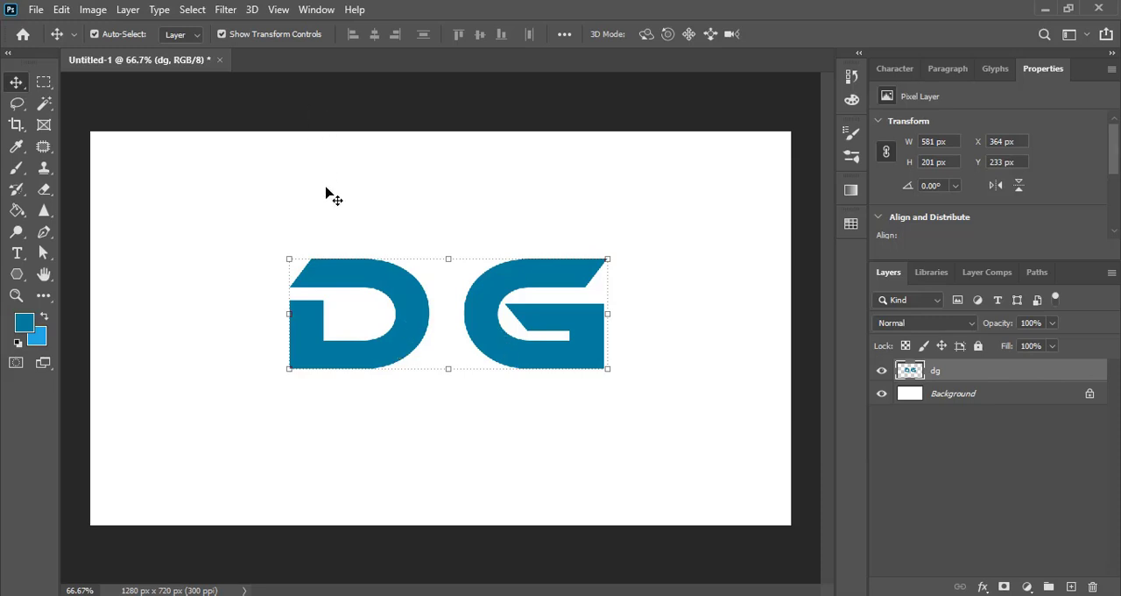
mouse_move(44, 83)
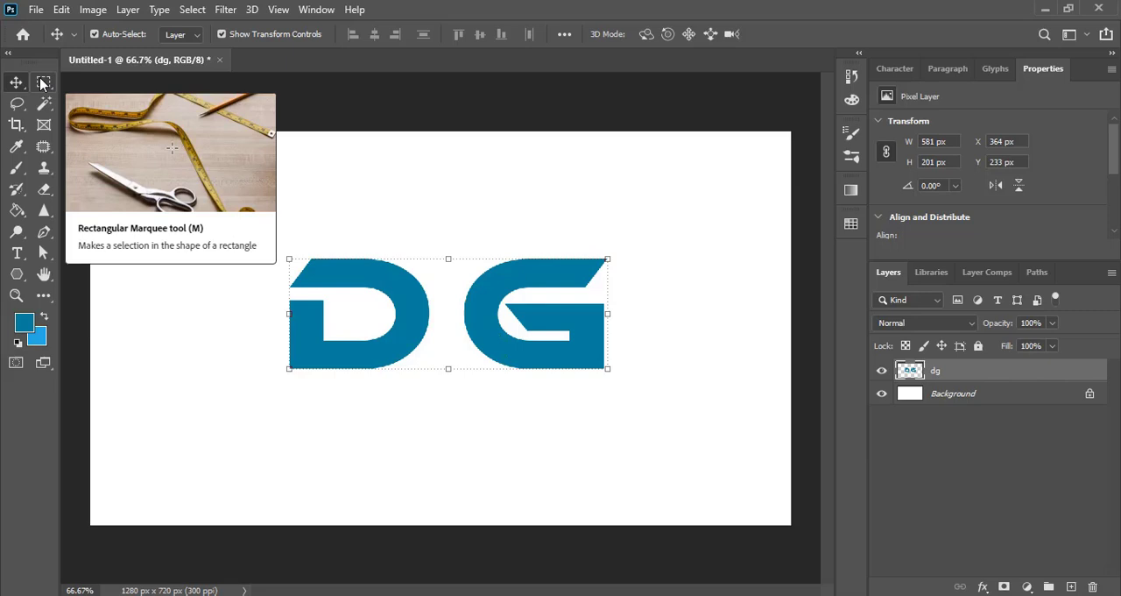
Step: Box the G with a rectangular selection and cut it onto new Layer 1
left_click(43, 82)
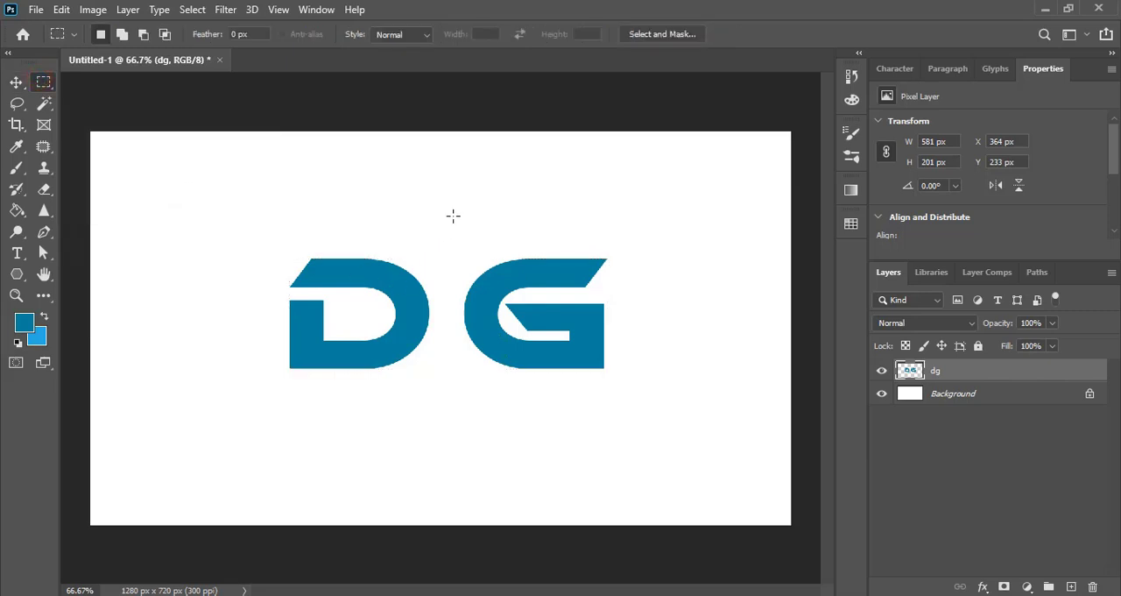
left_click_drag(445, 208, 639, 396)
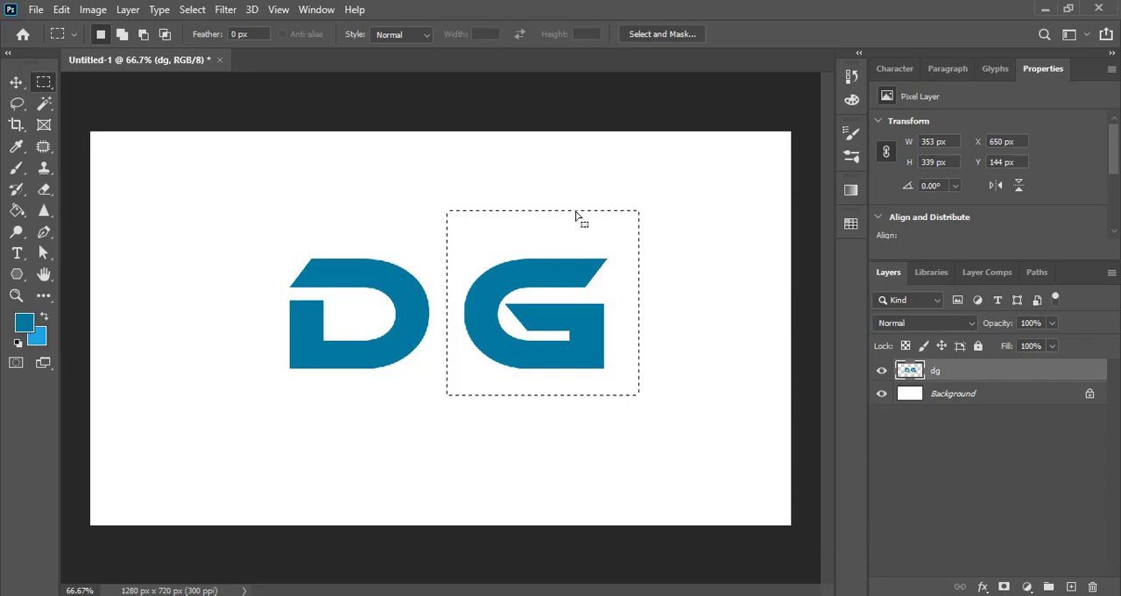
right_click(578, 216)
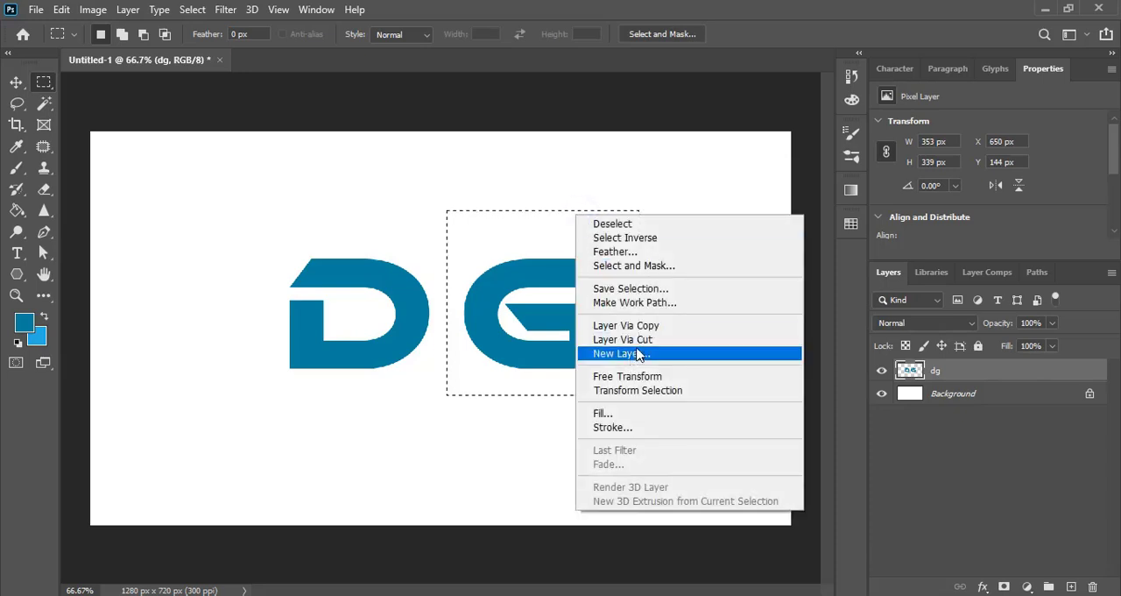
mouse_move(648, 339)
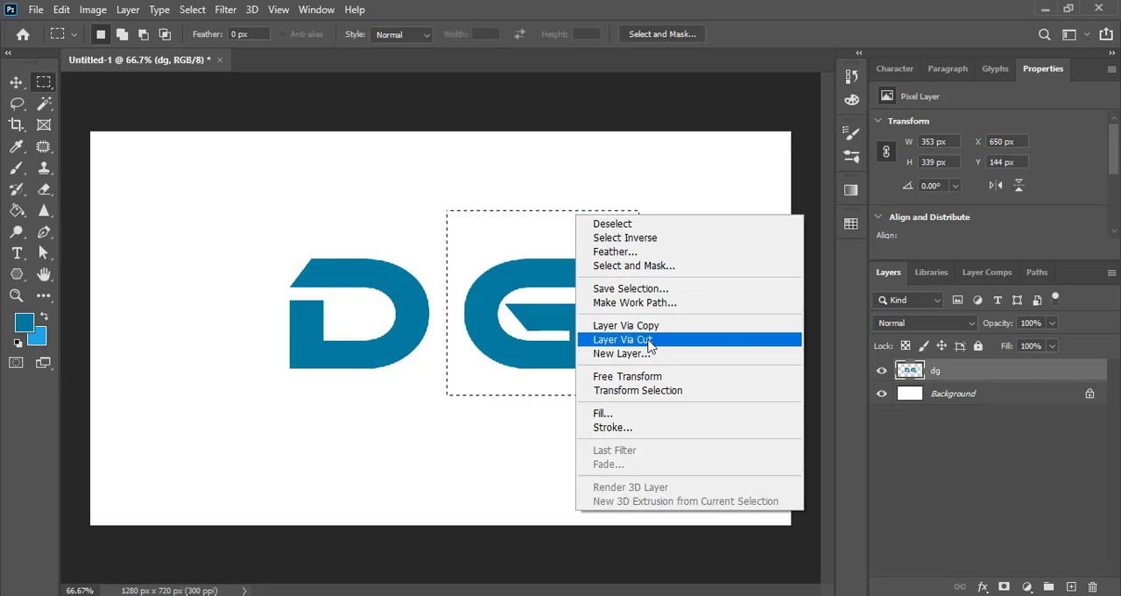
left_click(623, 339)
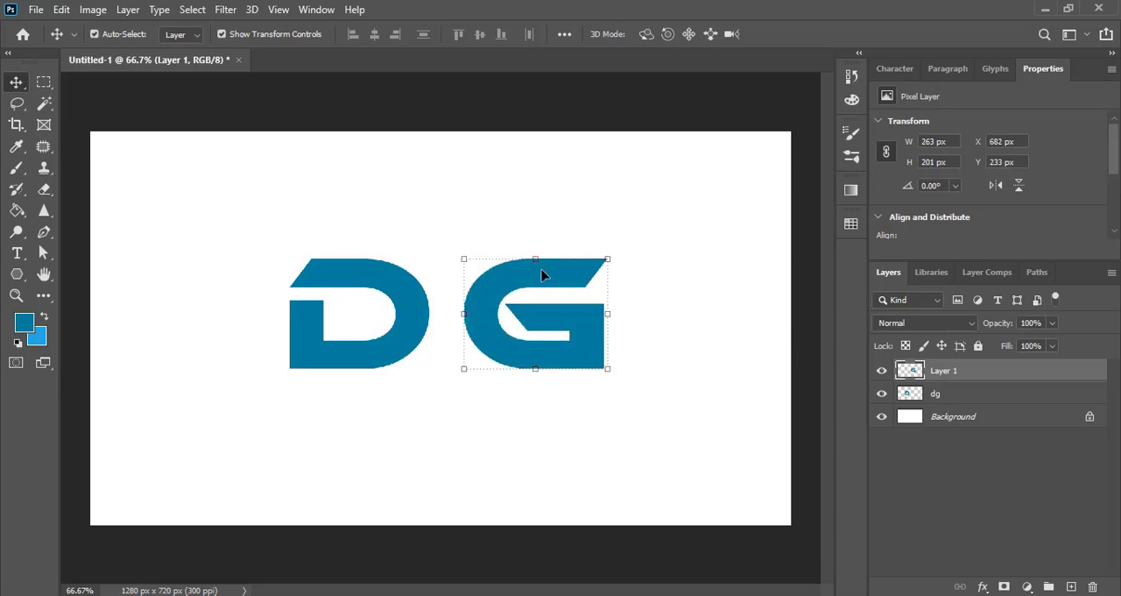
Step: On the dg layer, drag the D rightward until it overlaps the G
left_click(414, 296)
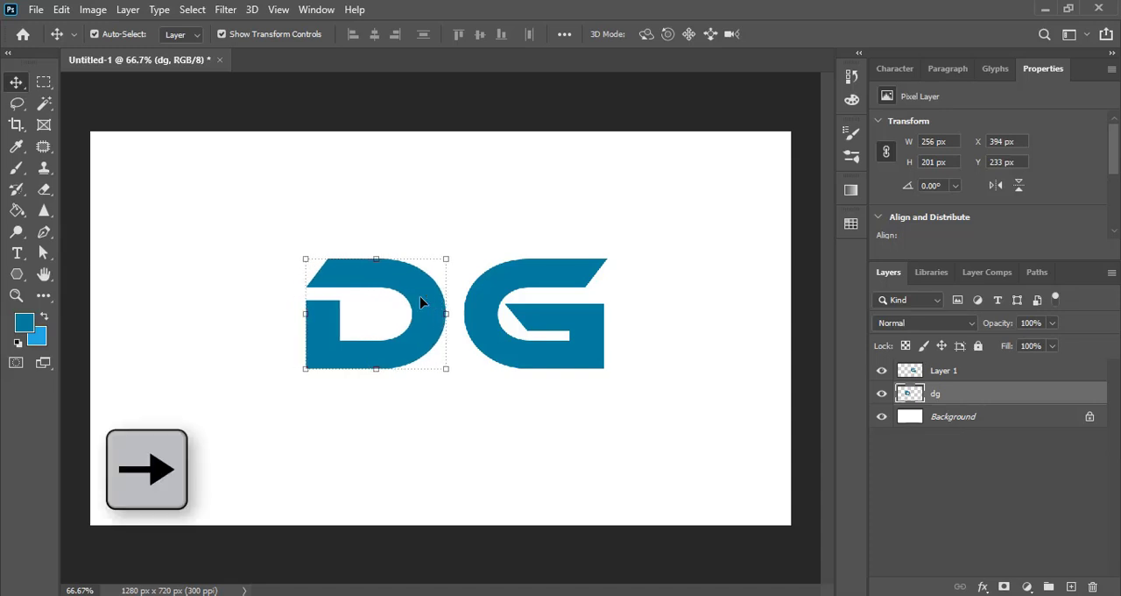
left_click_drag(375, 313, 419, 313)
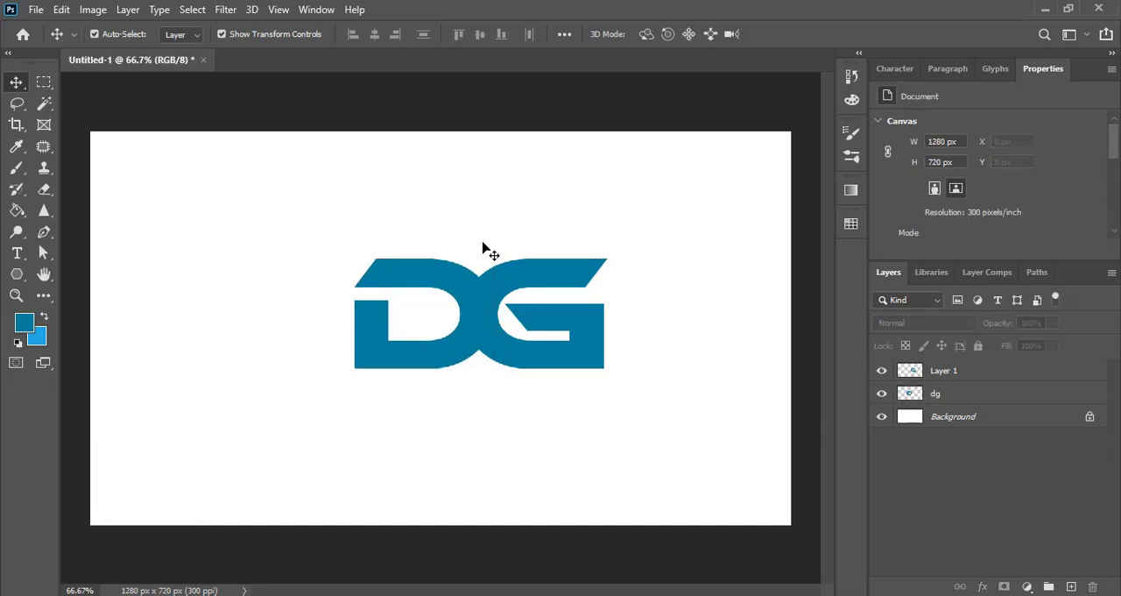
mouse_move(495, 341)
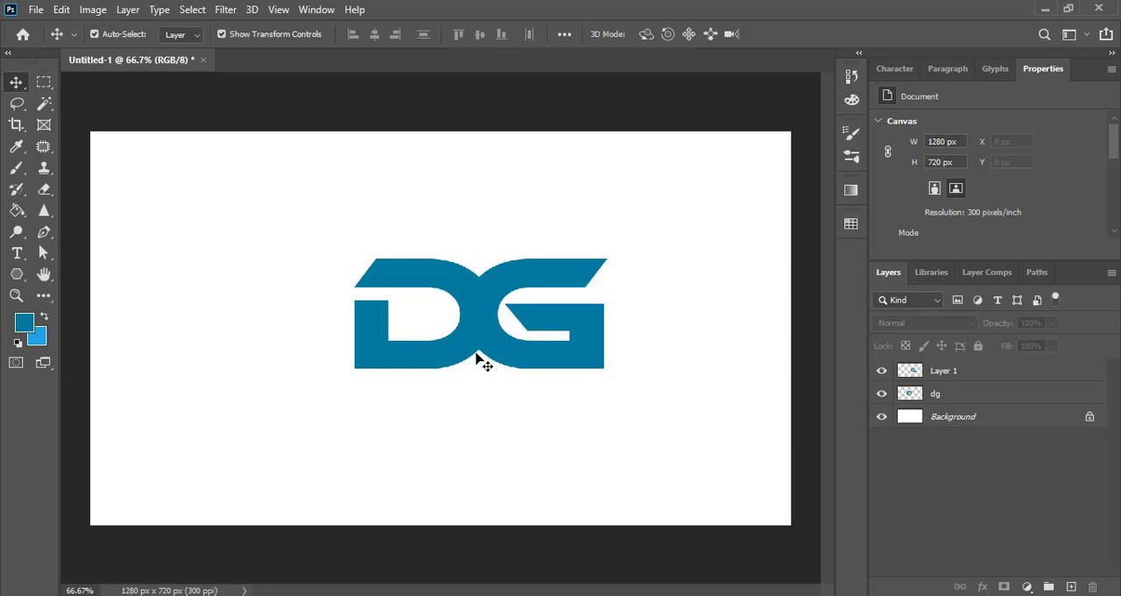
mouse_move(416, 288)
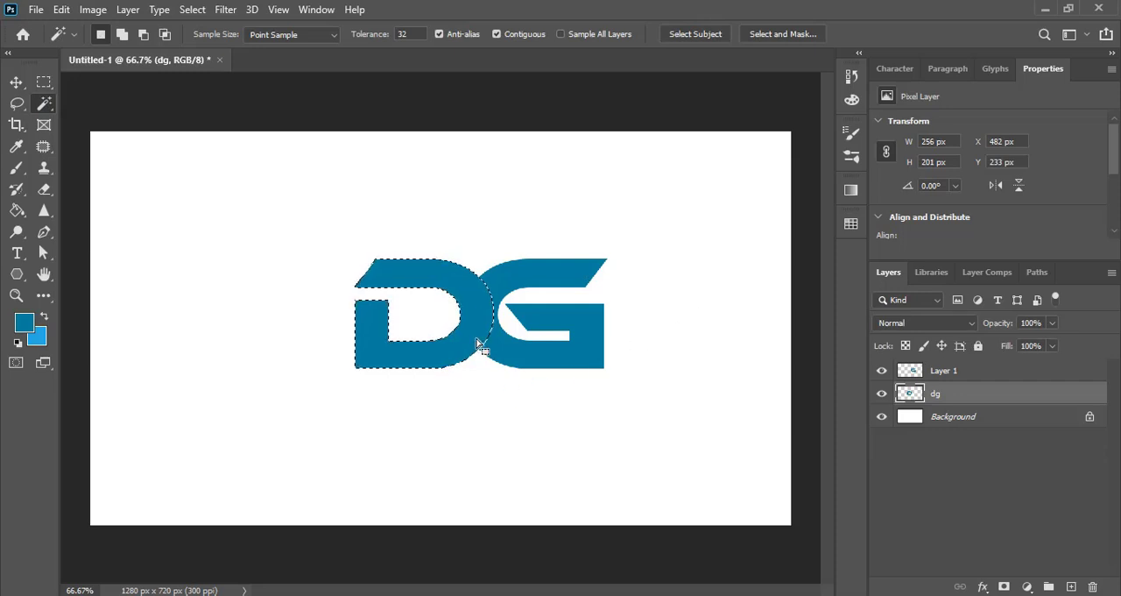
Step: Expand the D's selection by 13 pixels with Select > Modify > Expand
left_click(192, 10)
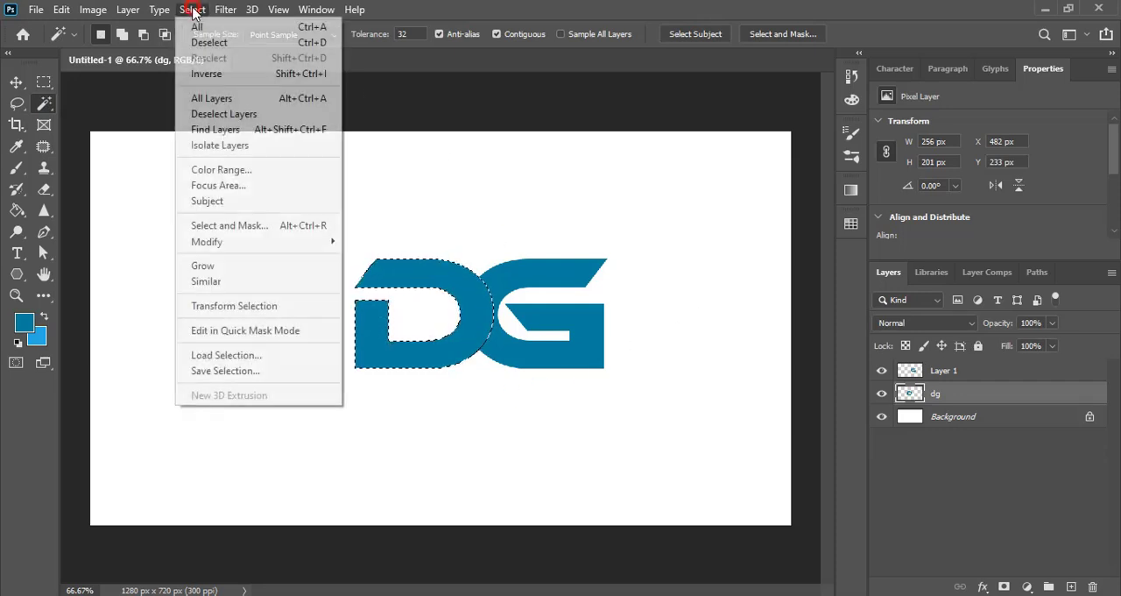
left_click(207, 241)
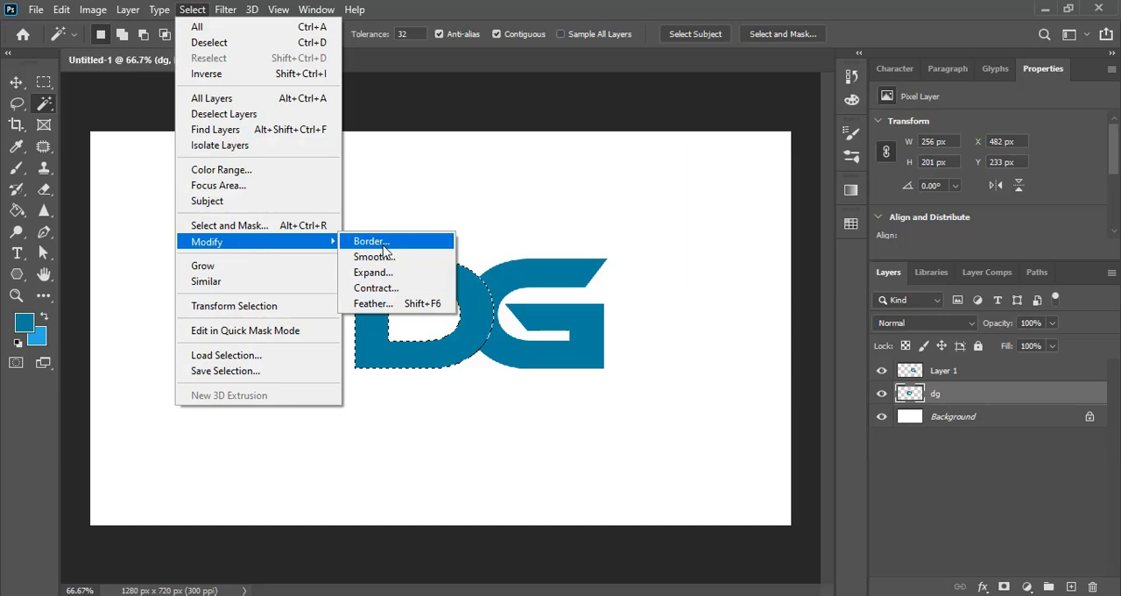
left_click(373, 272)
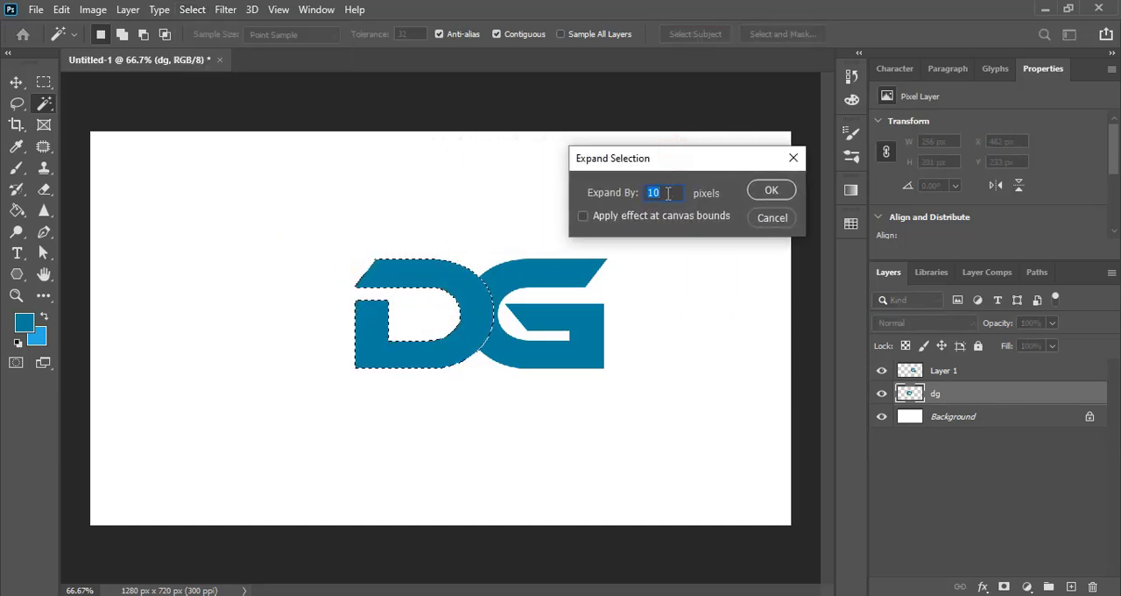
type("13")
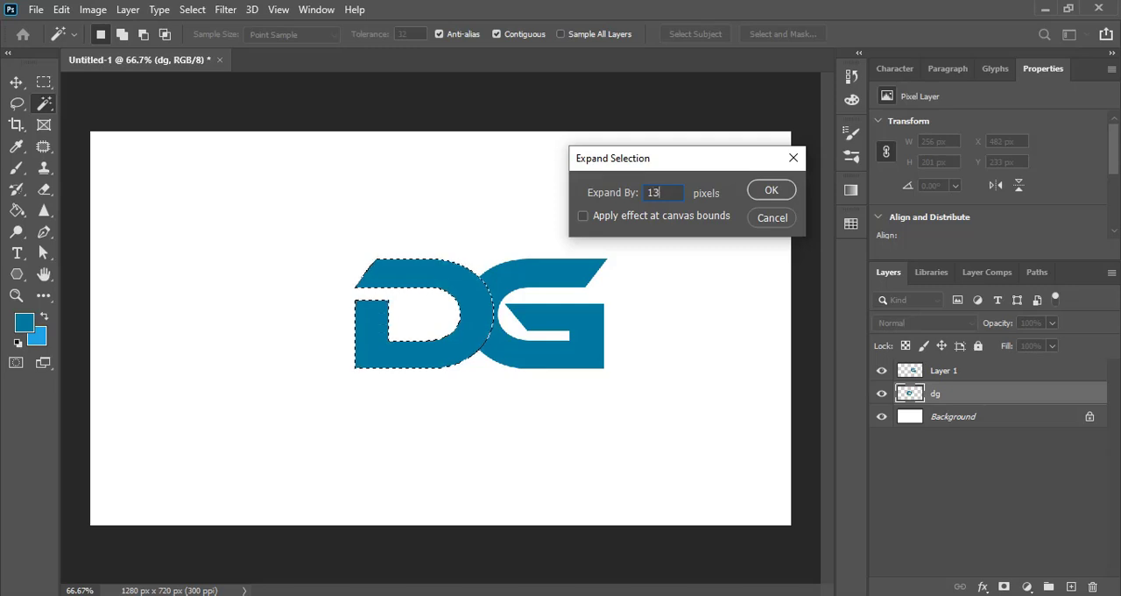
left_click(771, 189)
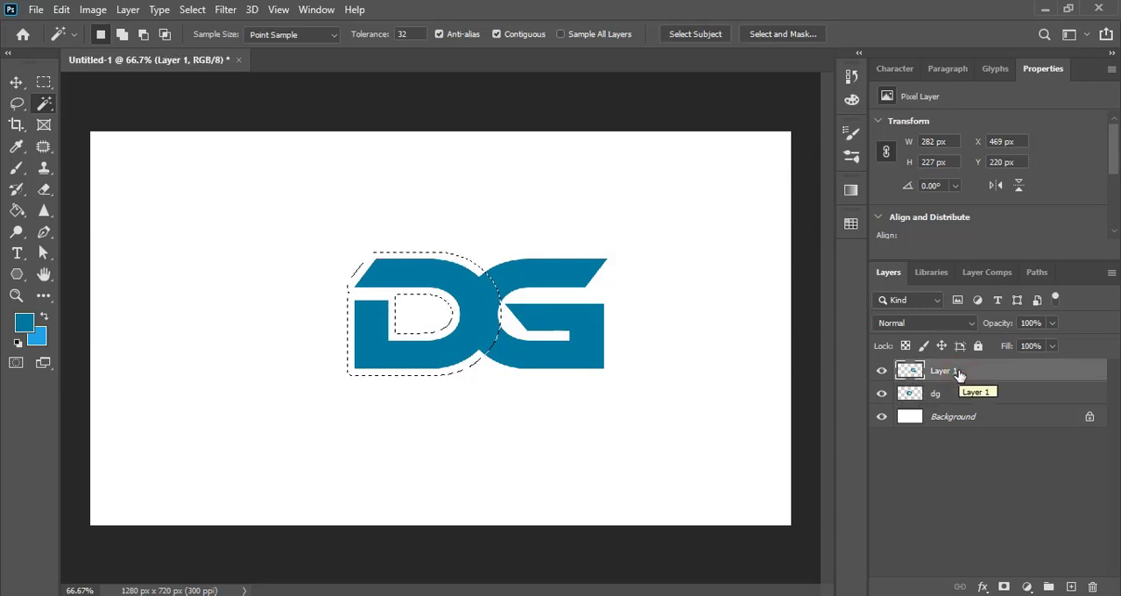
Step: Delete the expanded outline area from the G and deselect
key("Delete")
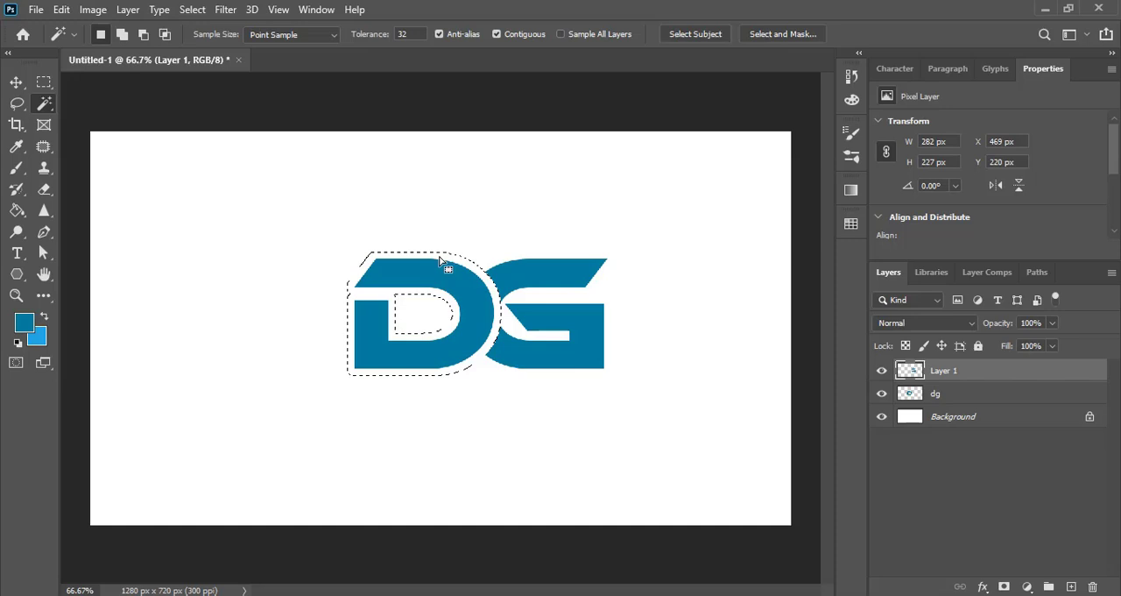
key("ctrl+d")
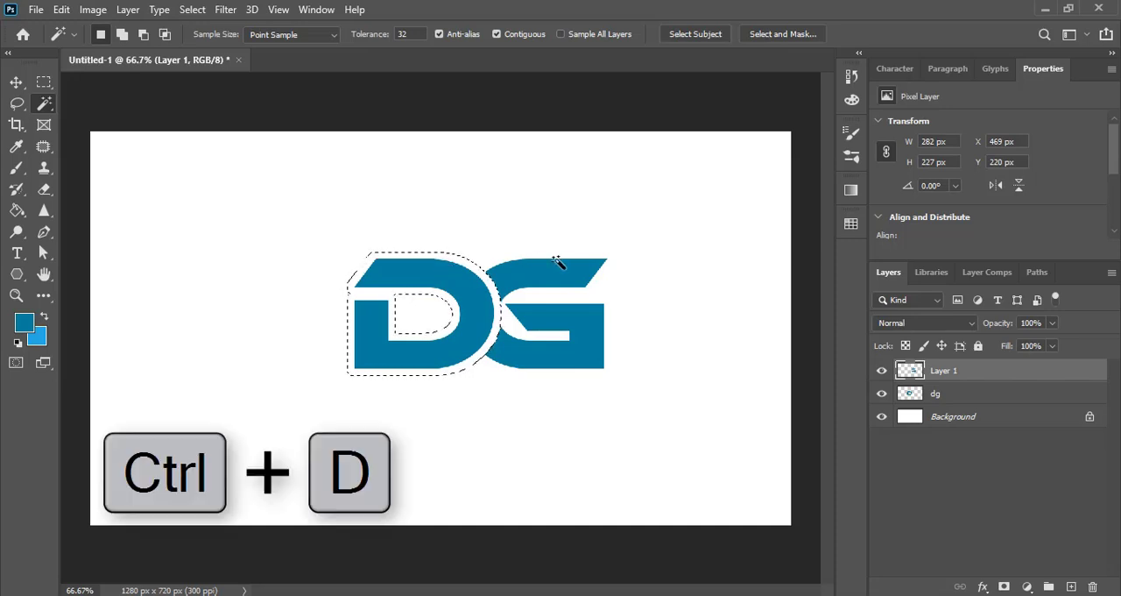
key("ctrl+d")
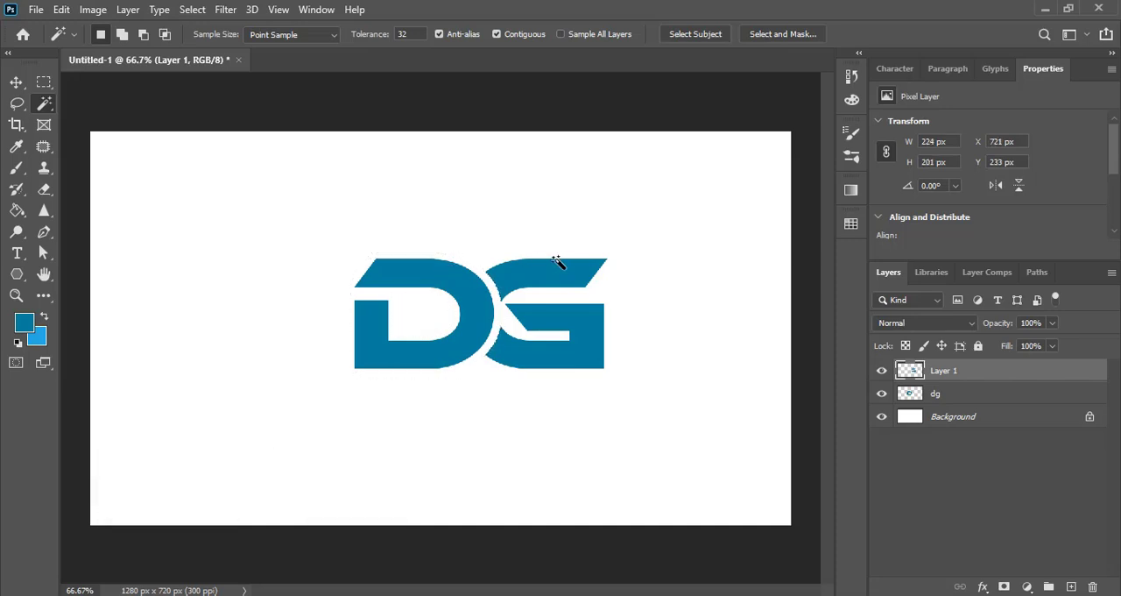
left_click(16, 82)
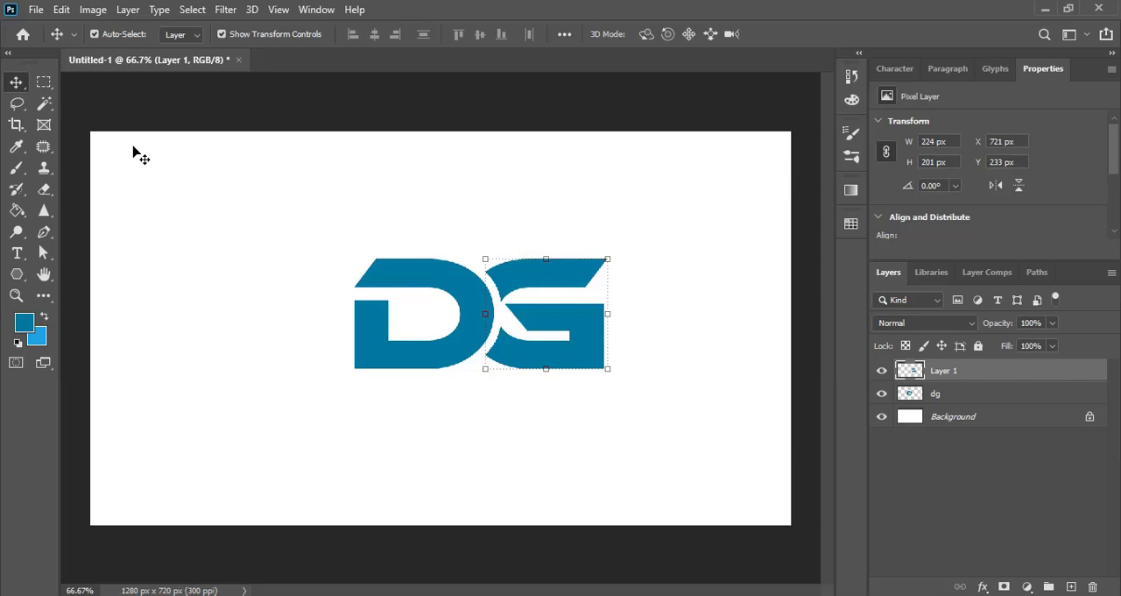
mouse_move(16, 210)
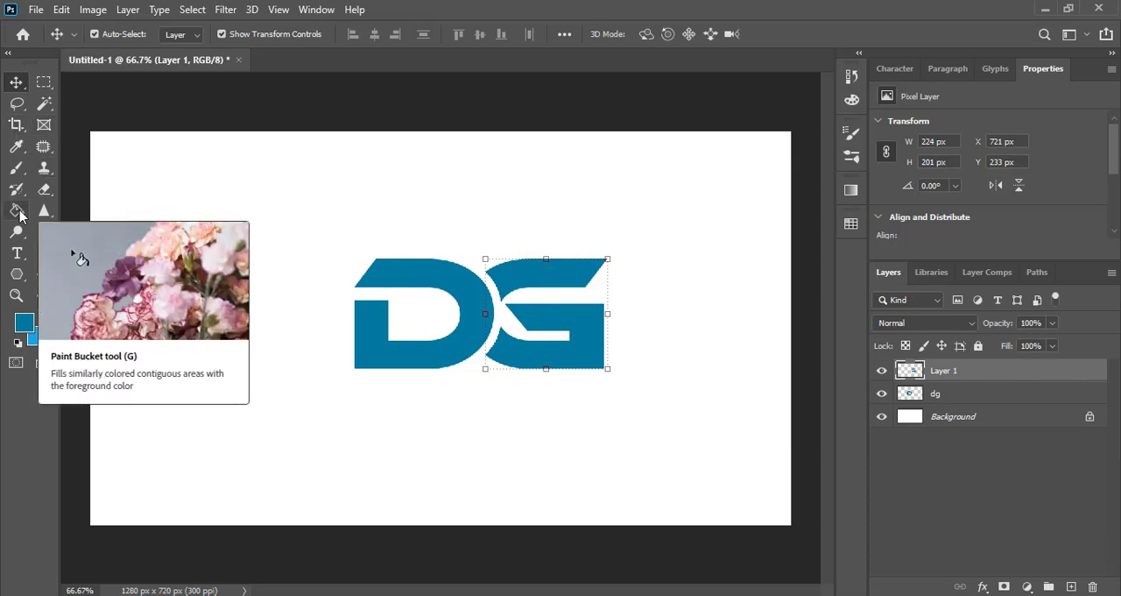
Step: Paint-bucket fill the G's top bar with a darker blue
left_click(16, 210)
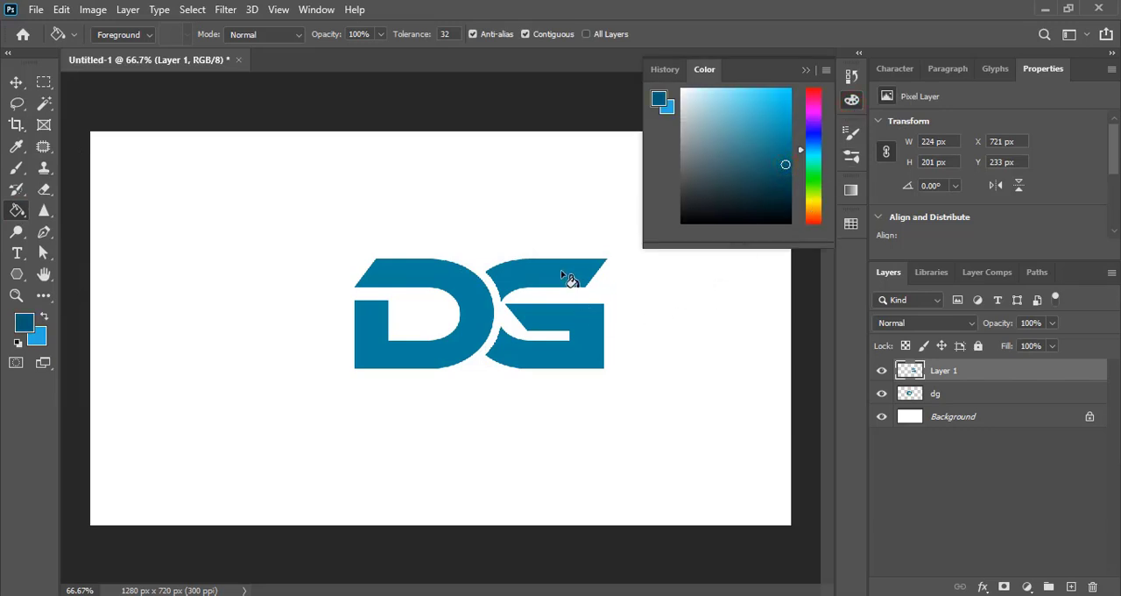
left_click(814, 216)
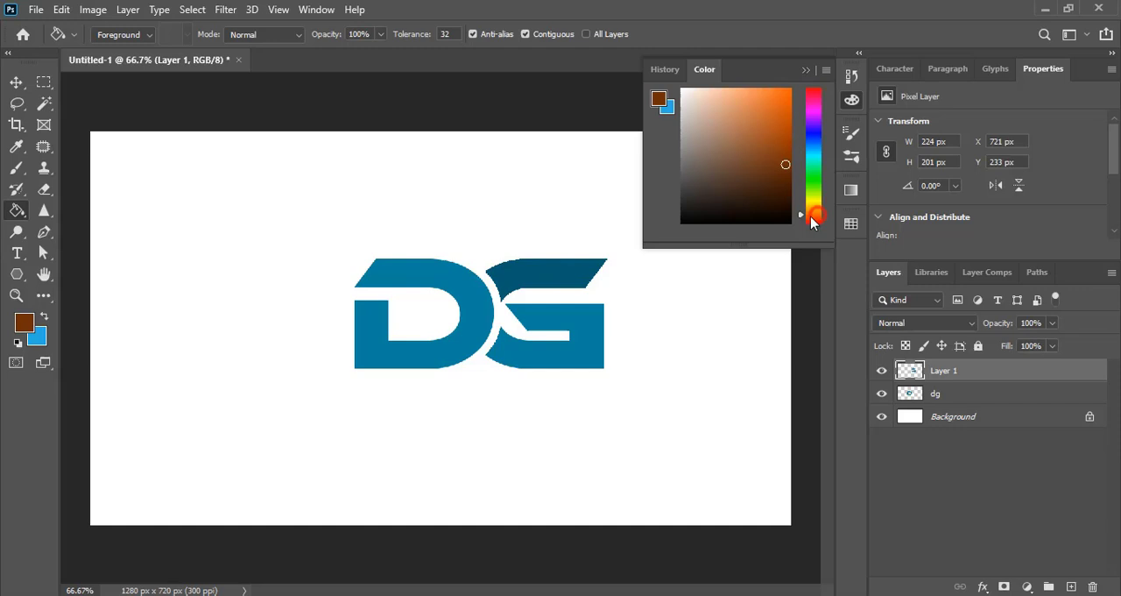